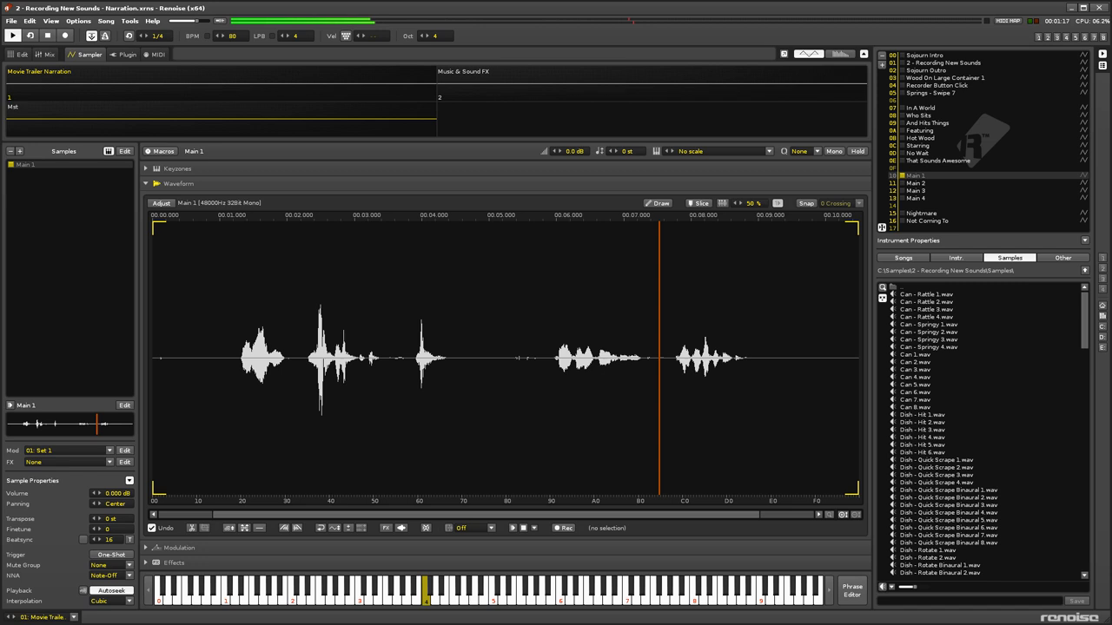
Load the longer Main 2 narration take into the sample editor.
click(917, 183)
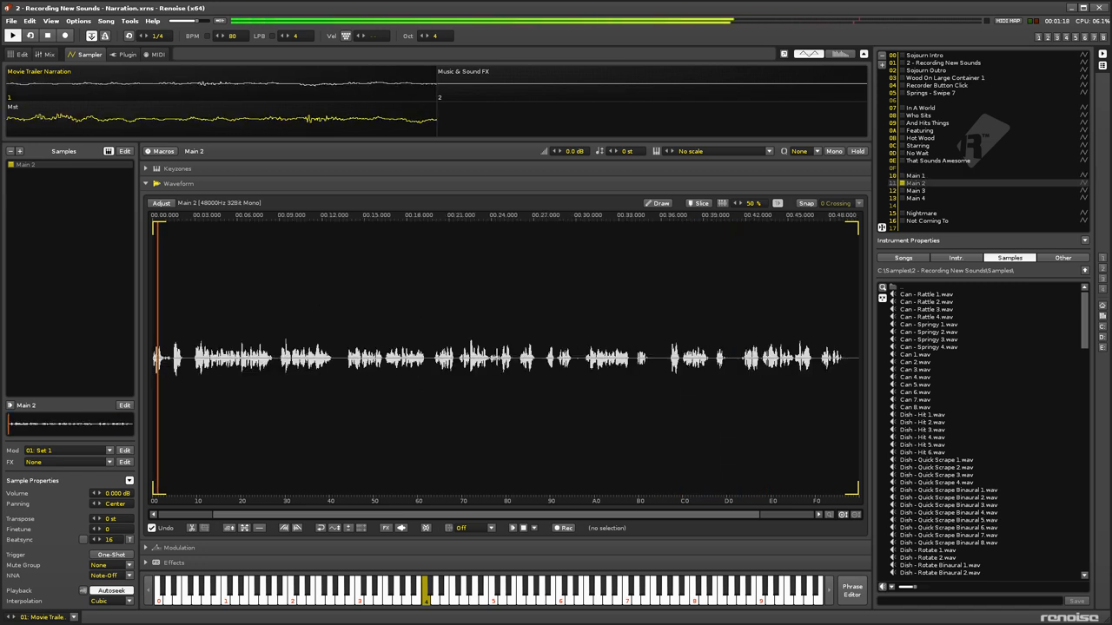